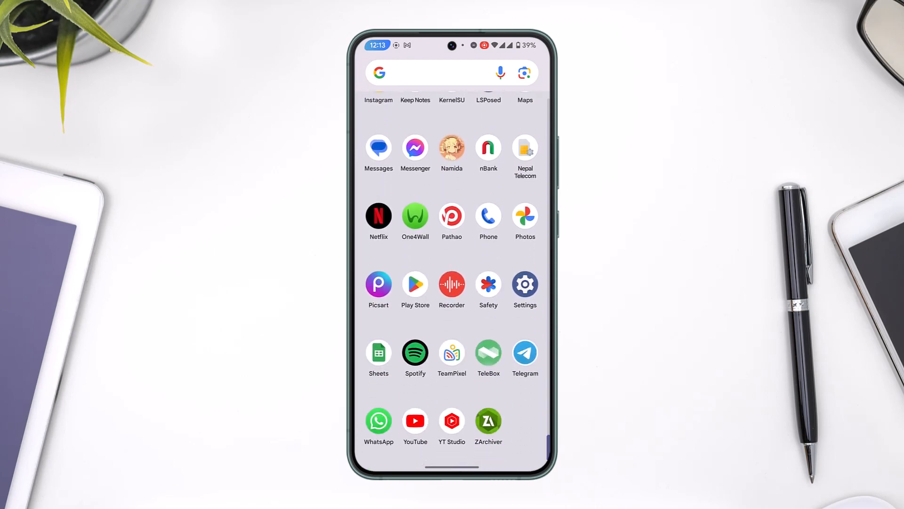
Launch Spotify and reach the account profile menu from the home feed
left_click(414, 353)
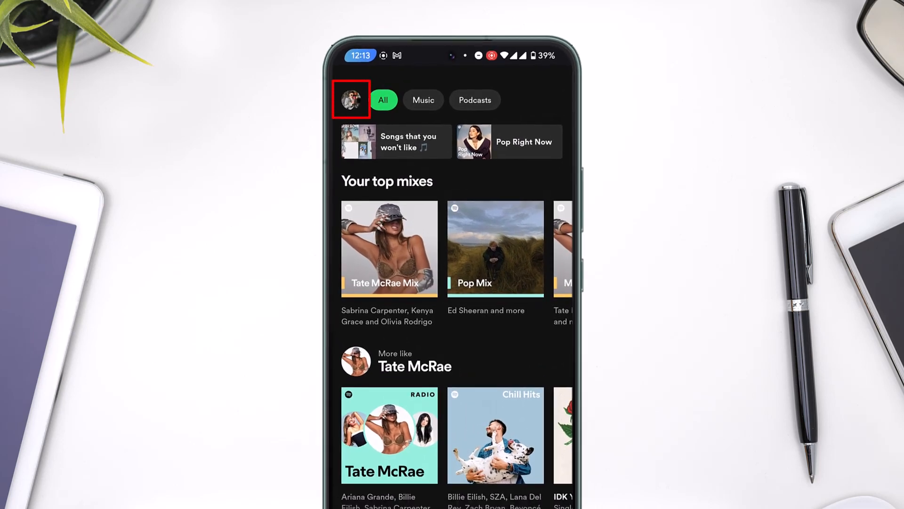
left_click(350, 99)
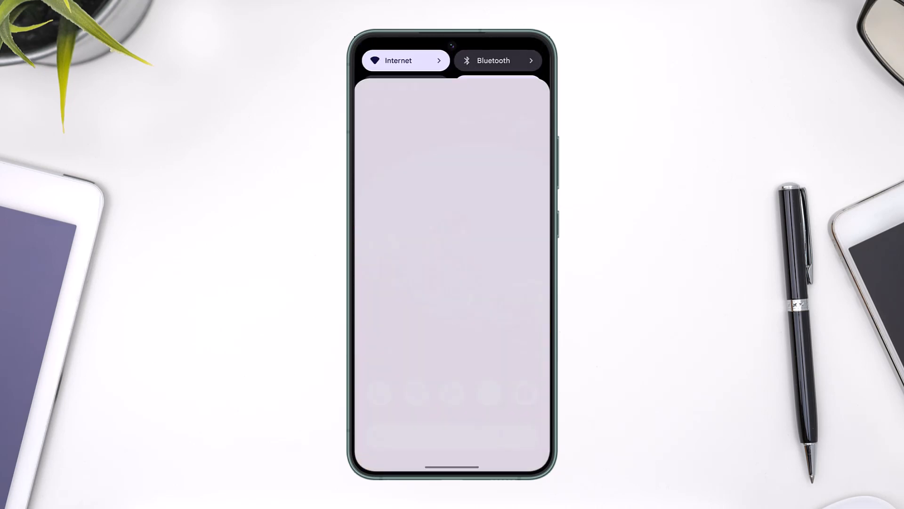
Pull down the notification shade to reveal the Spotify new-login notification
scroll("down", 3)
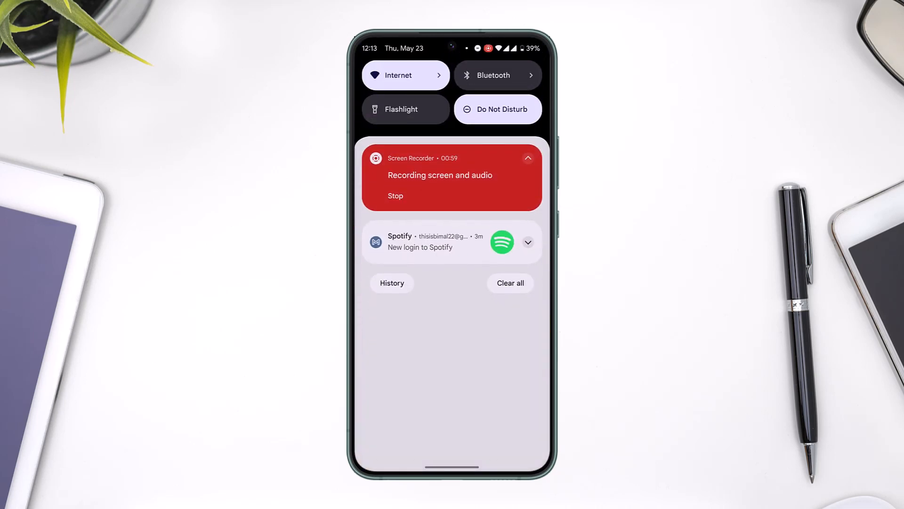